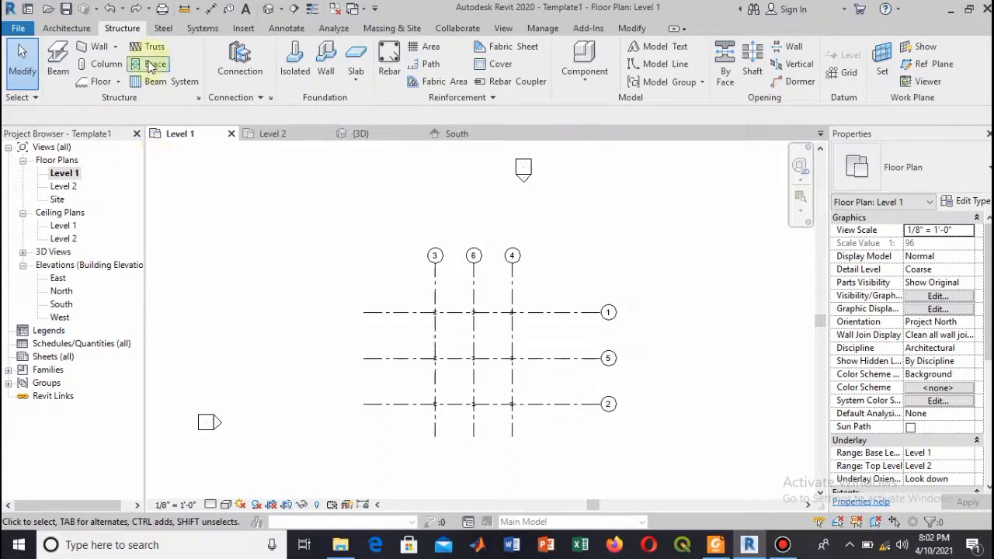
- Place structural beams along the grid lines at Level 2 using On Grids
click(57, 62)
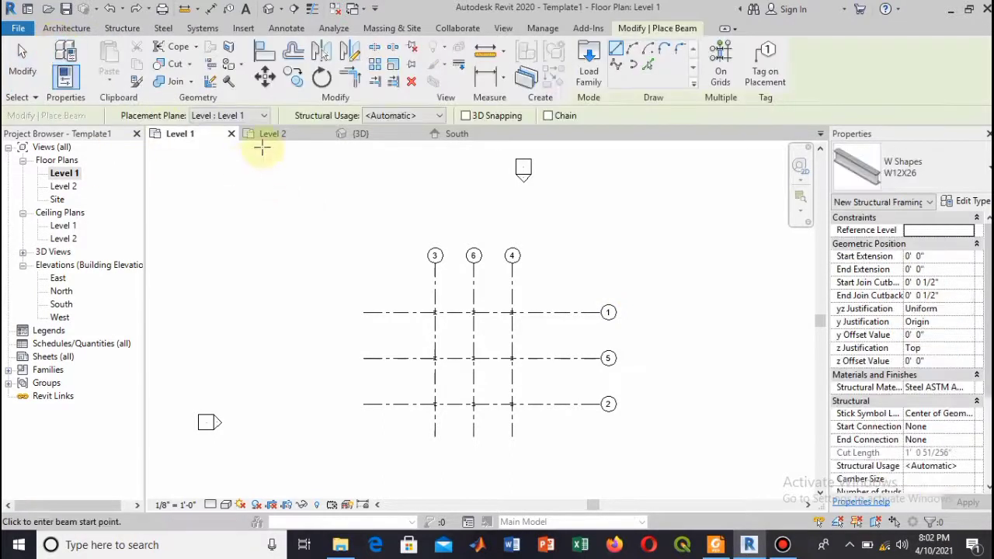
mouse_move(667, 186)
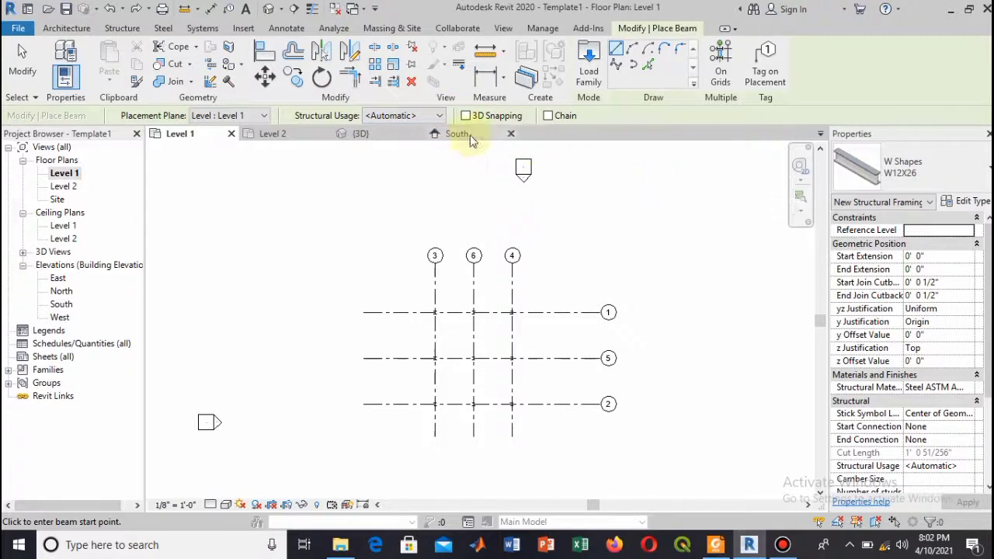
mouse_move(458, 134)
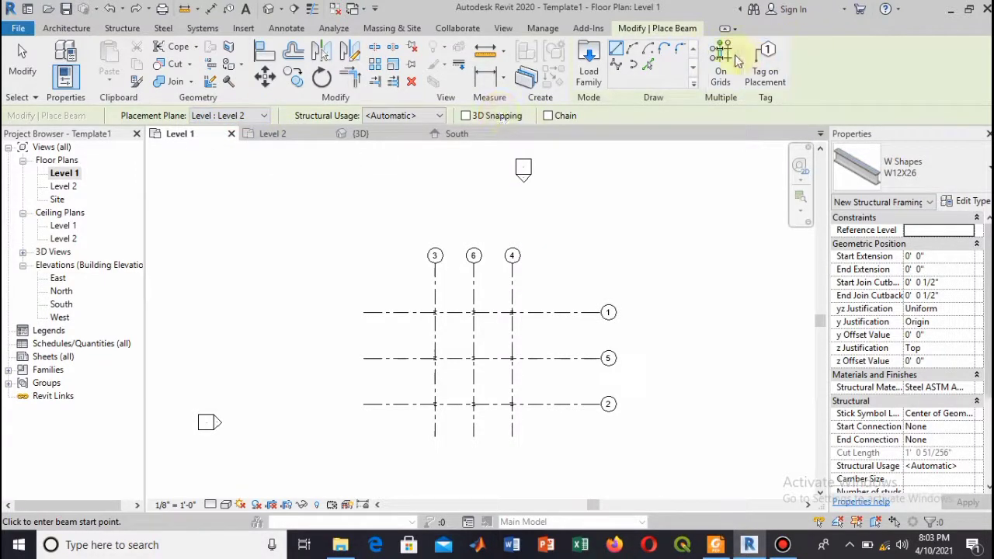
click(720, 62)
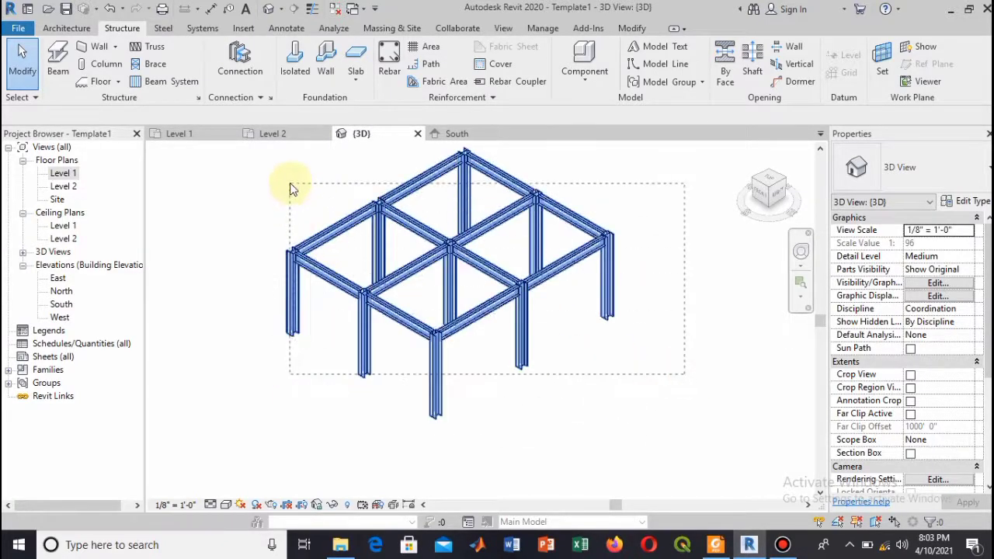
- Start placing a structural column from the Level 1 plan
click(63, 174)
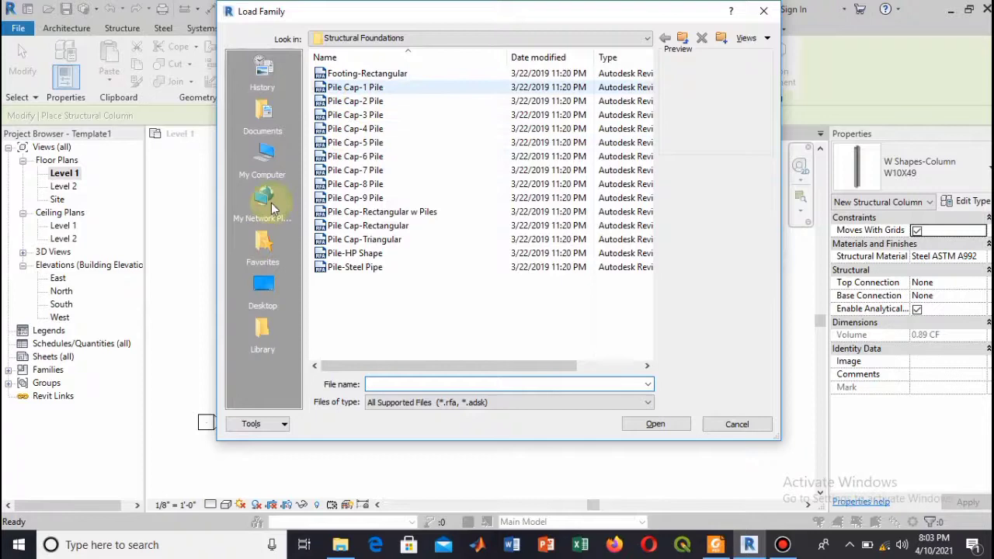
- Load Concrete-Square-Column.rfa from US Imperial > Structural Columns > Concrete
click(646, 37)
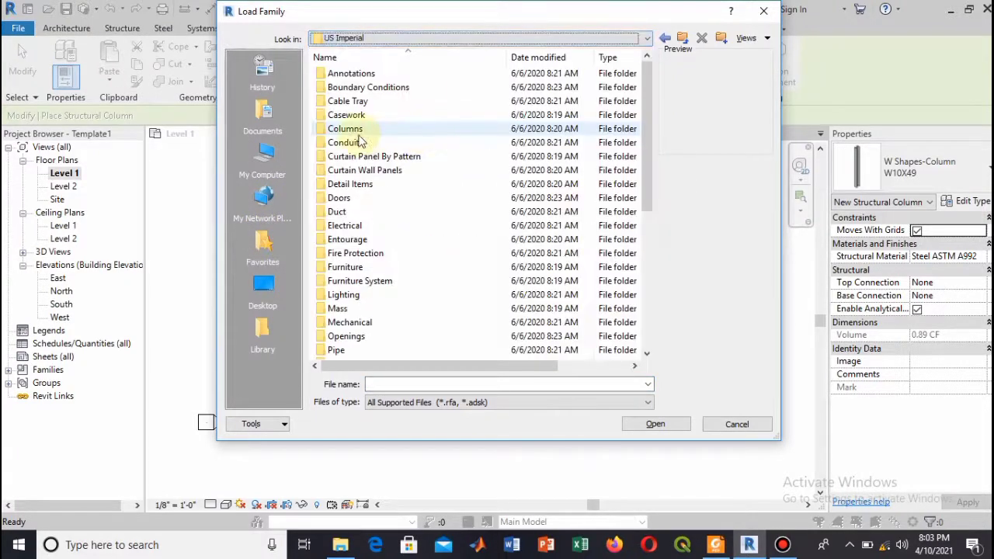
scroll(down, 3)
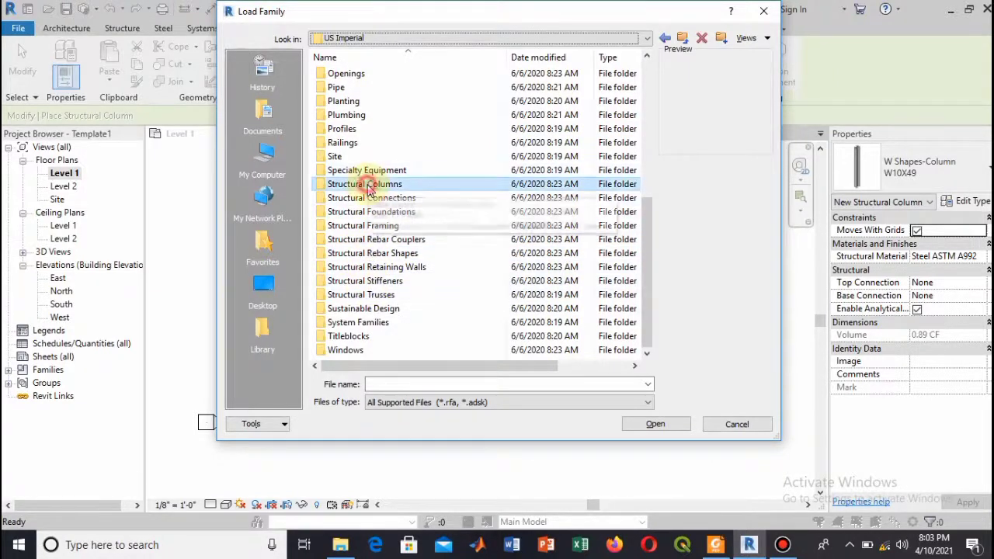
double_click(363, 183)
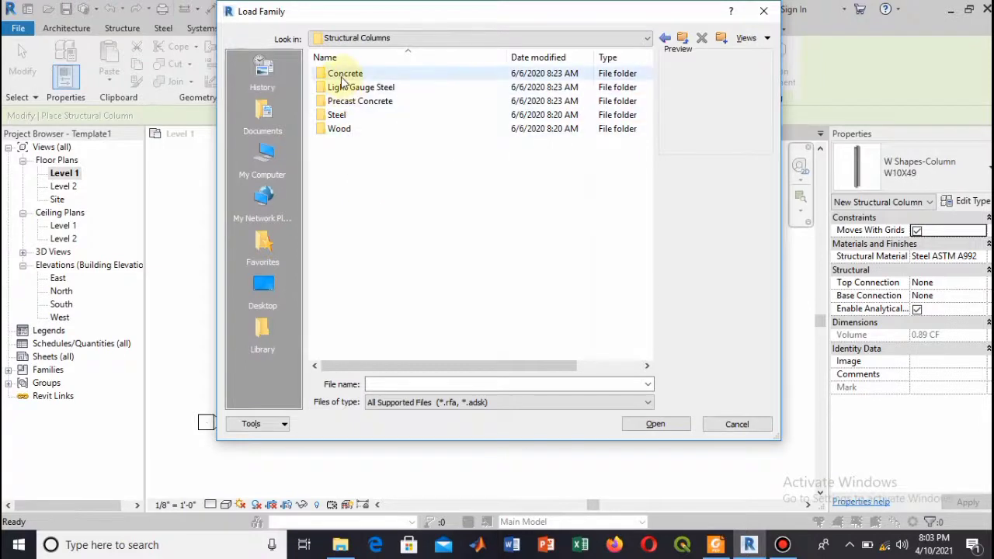
double_click(345, 73)
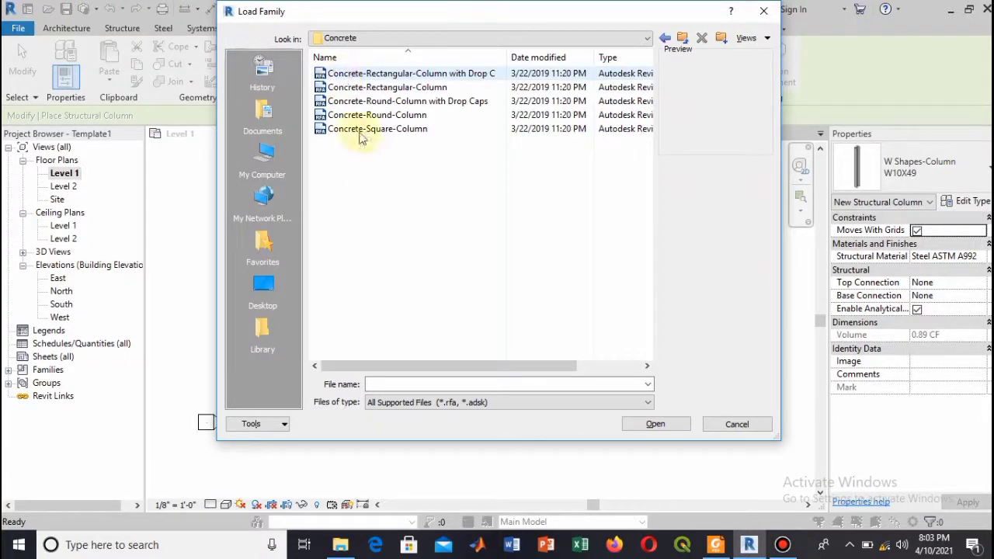
click(379, 127)
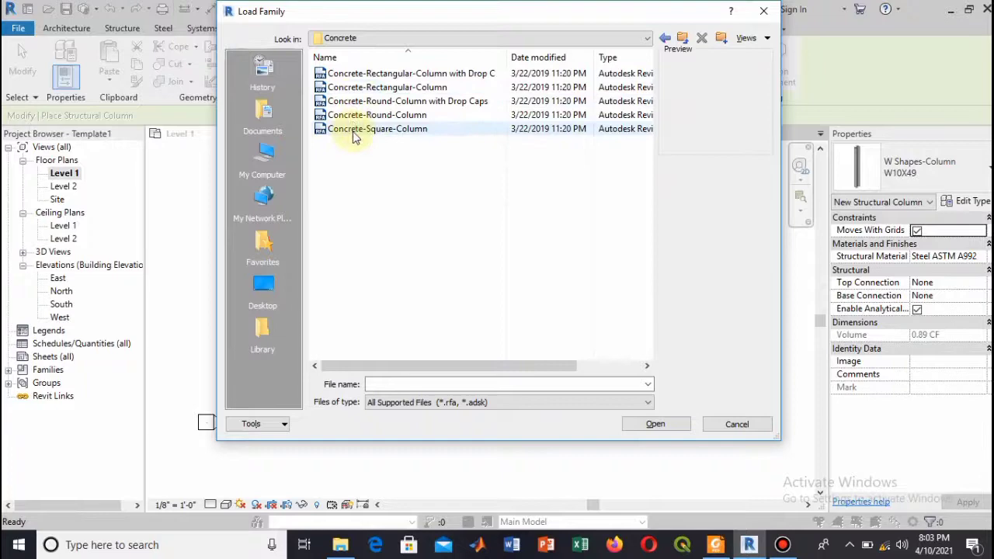
click(377, 129)
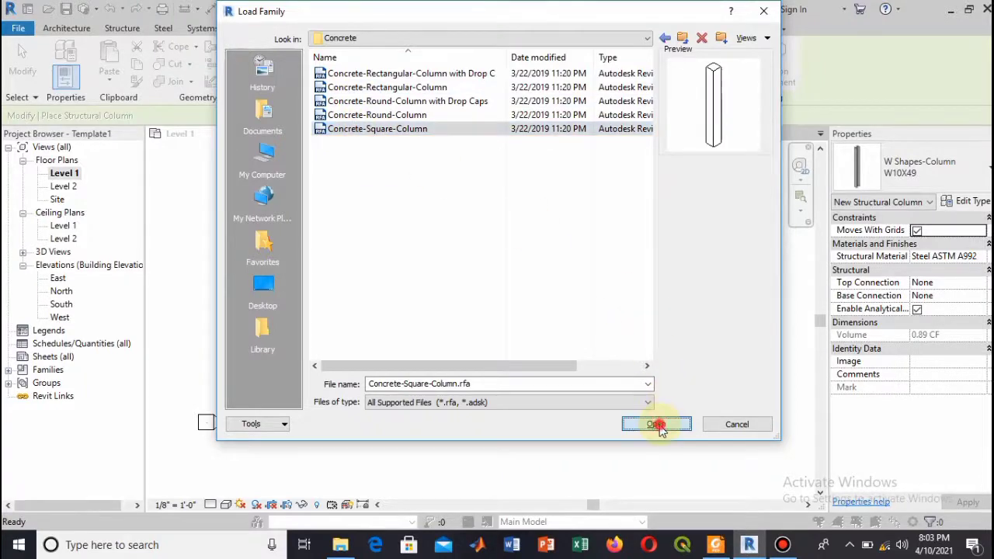
click(655, 424)
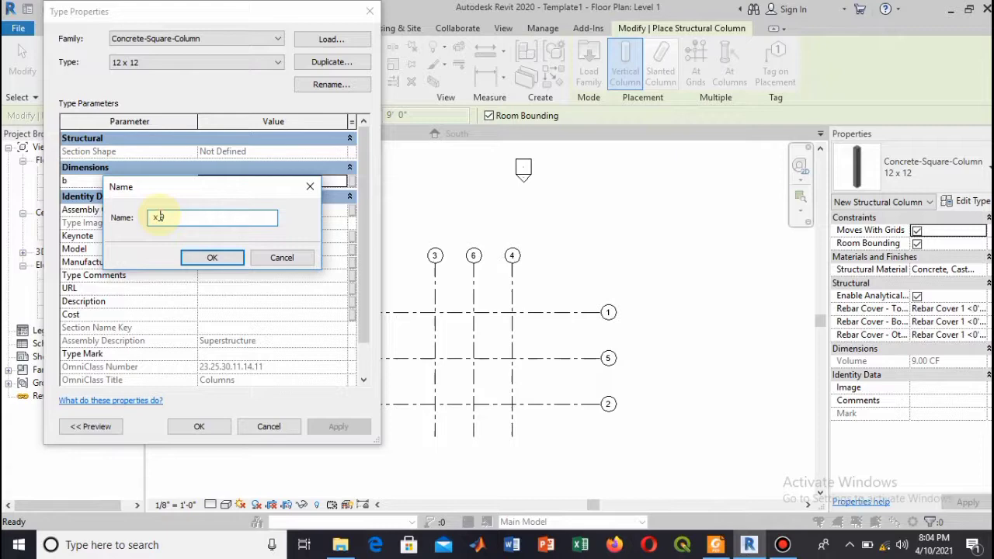
- Create a 9 x 9 column type with b set to 0' 9" and preview it
click(211, 258)
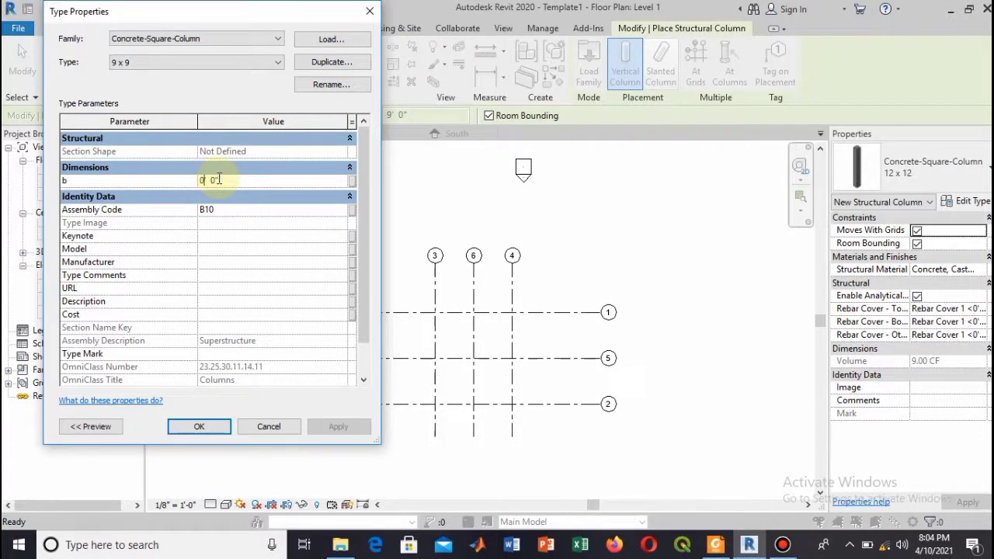
text(0' 9")
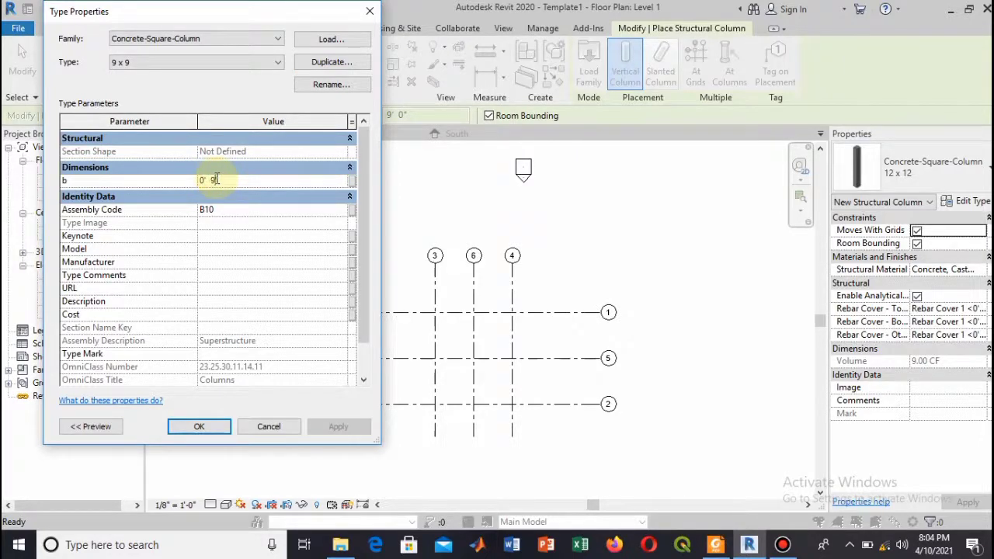
mouse_move(192, 248)
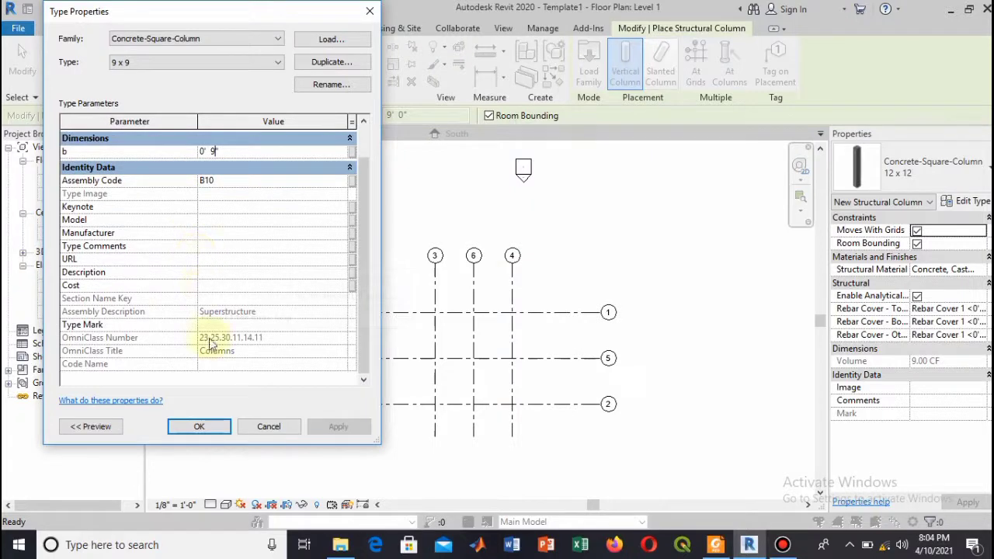
click(90, 425)
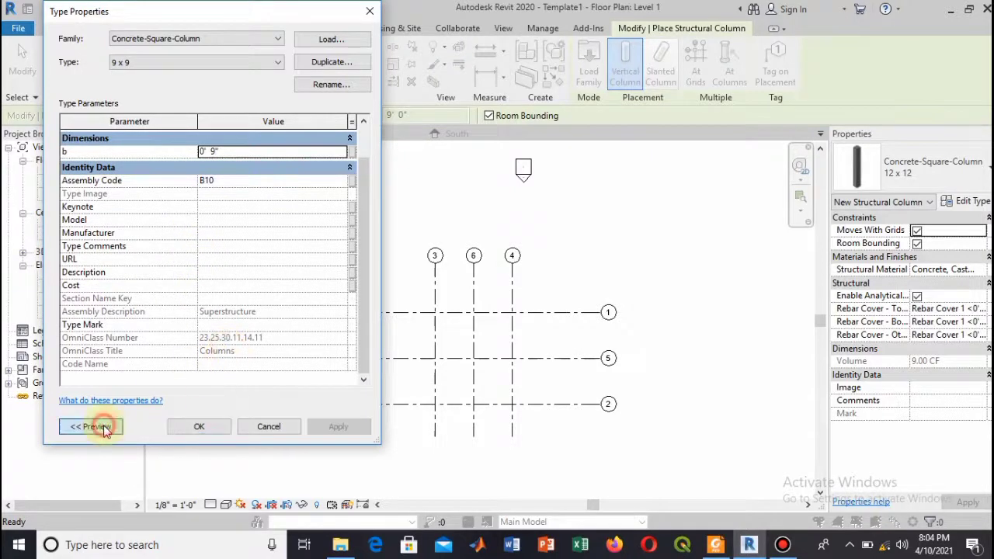
click(90, 425)
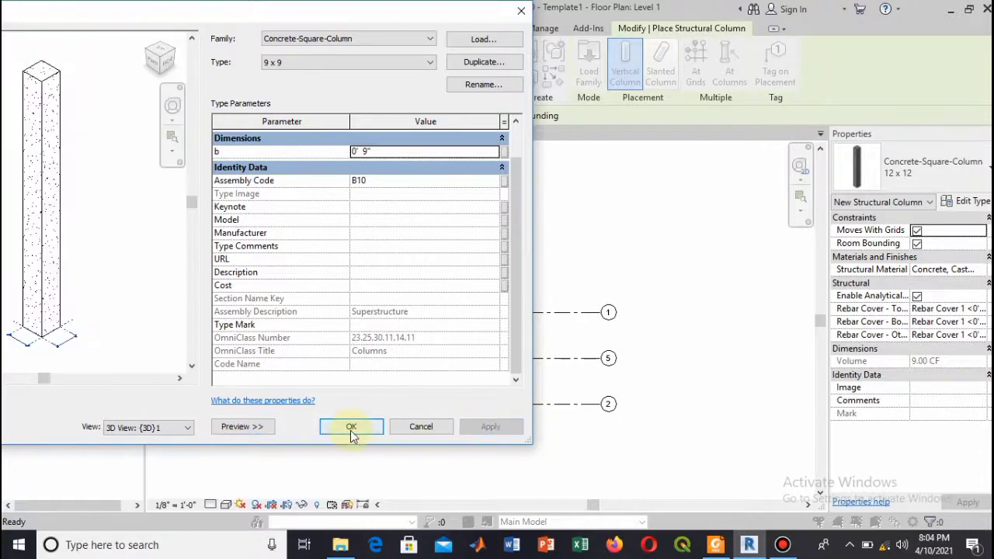
- Accept the 9 x 9 type and place columns at the grid intersections up to Level 2
click(351, 425)
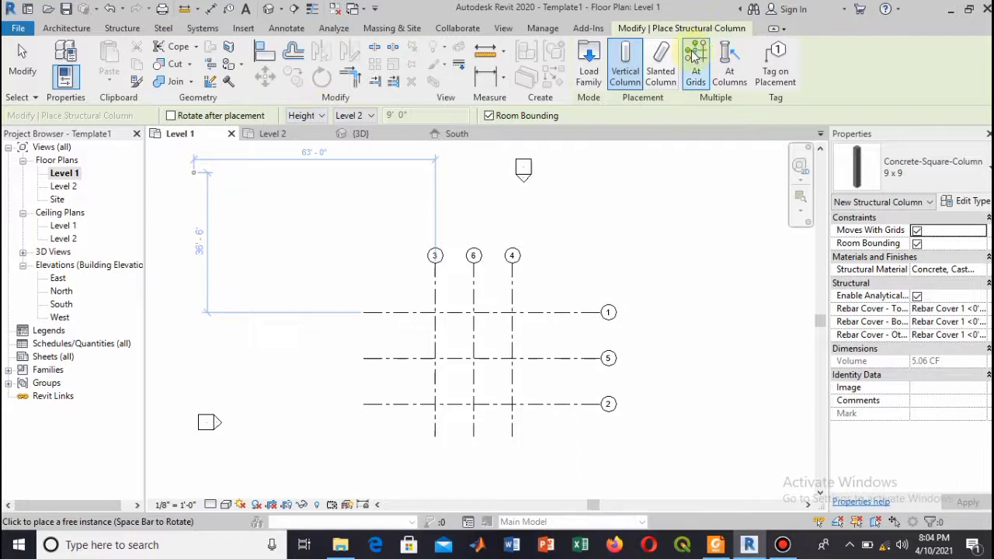
click(695, 62)
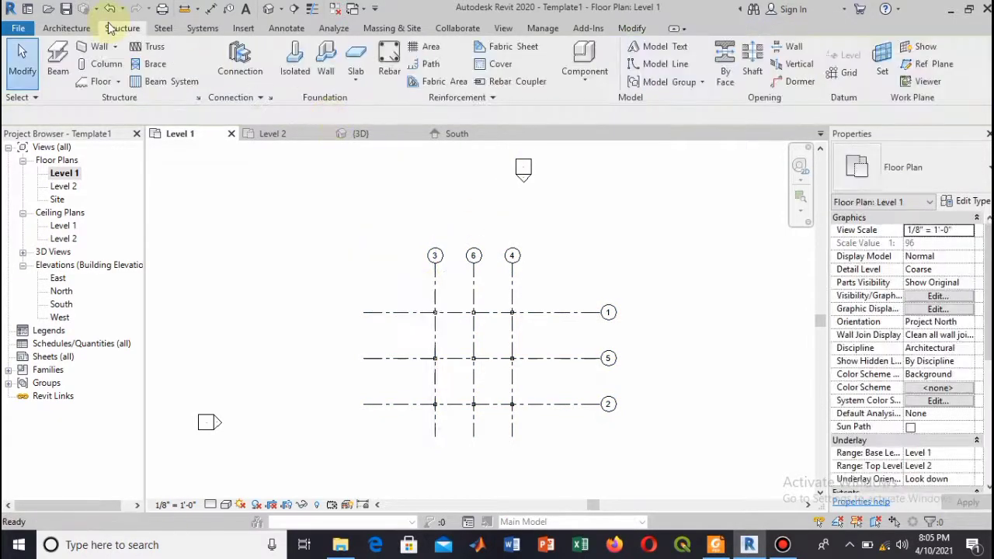
- Place Footing-Rectangular 18x18x12 isolated footings under the columns using At Columns
click(121, 28)
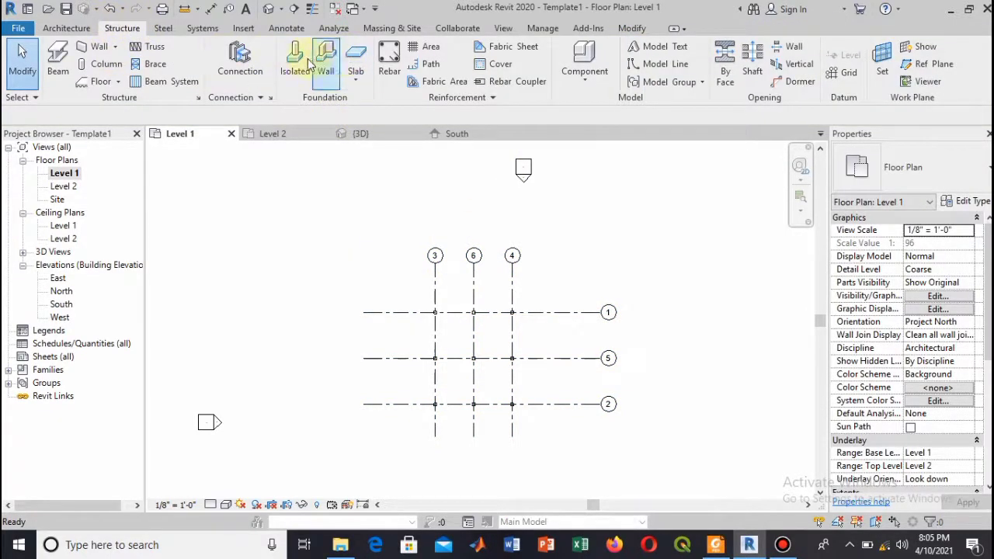
click(297, 64)
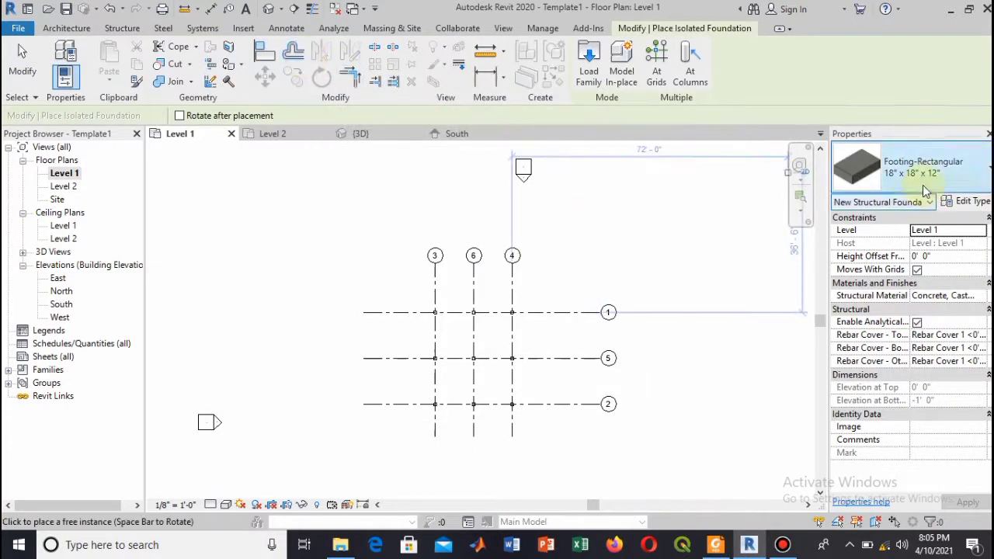
mouse_move(778, 221)
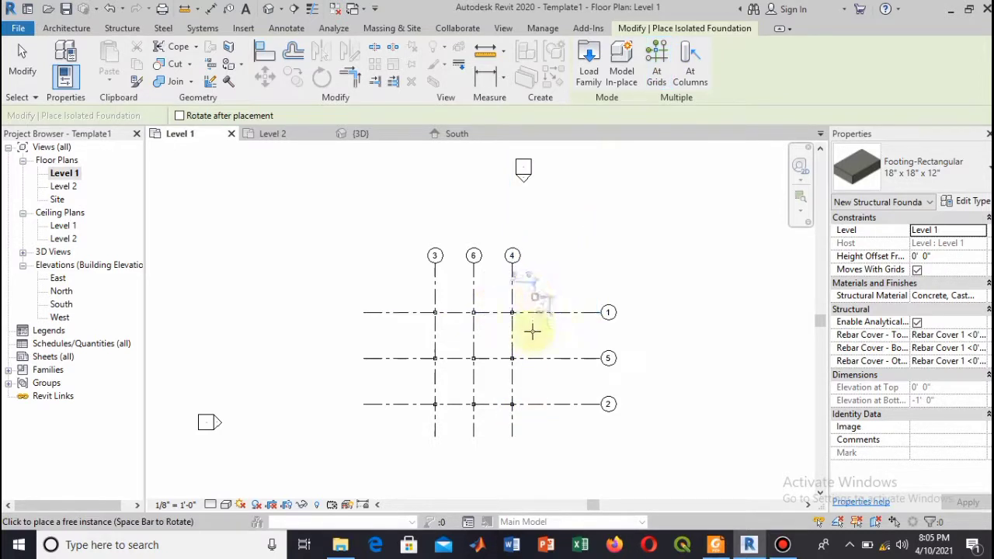
click(655, 62)
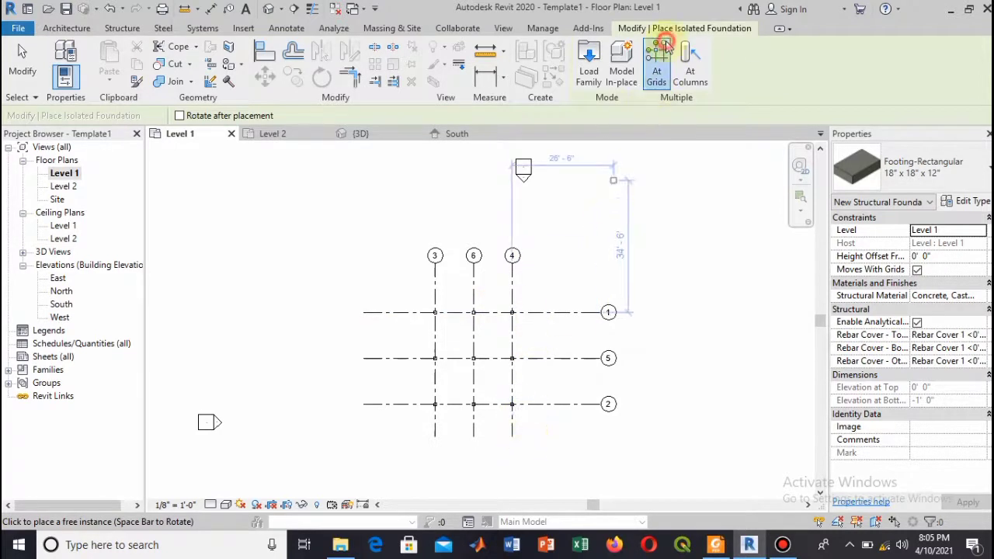
click(655, 59)
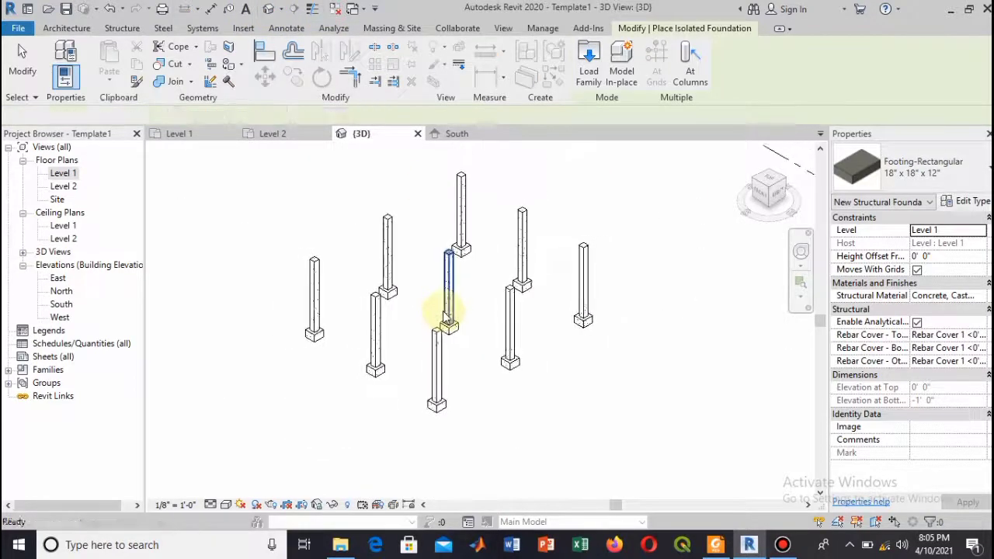
- Start a structural beam and bring up Load Family for a new beam type
click(179, 133)
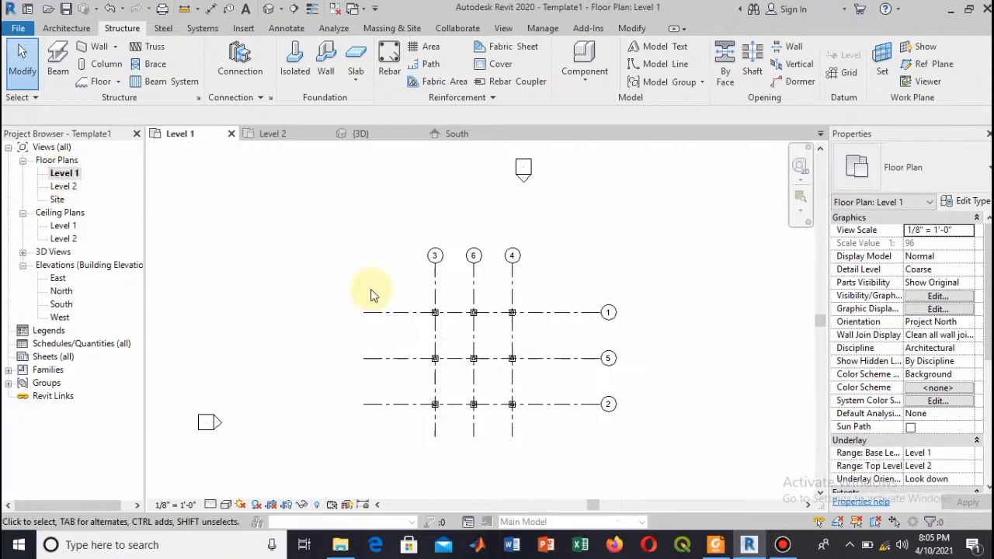
click(57, 59)
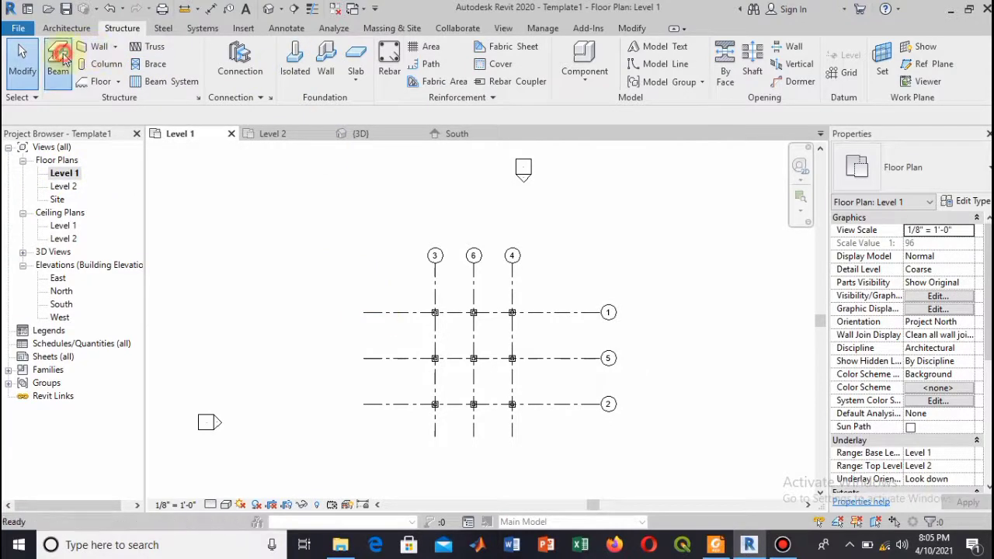
click(59, 64)
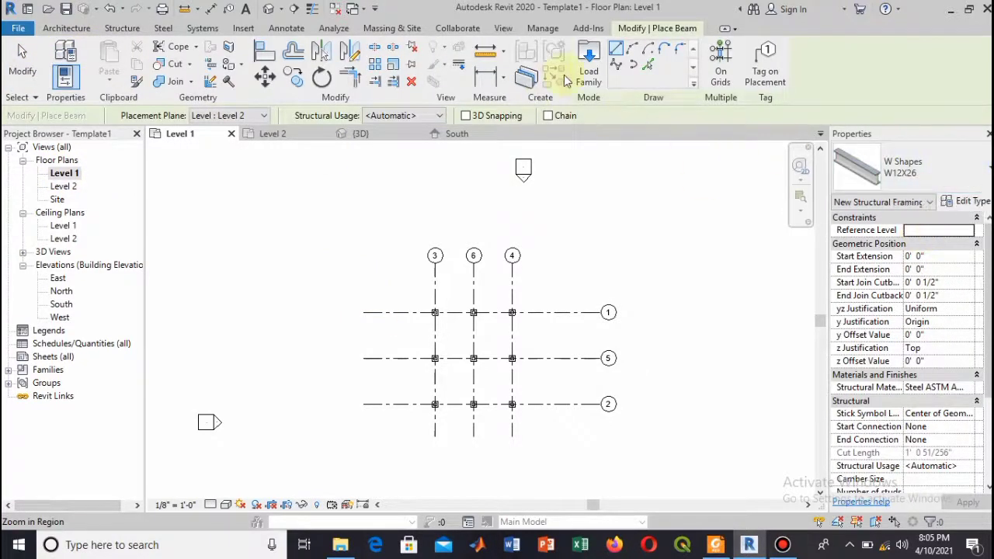
click(588, 59)
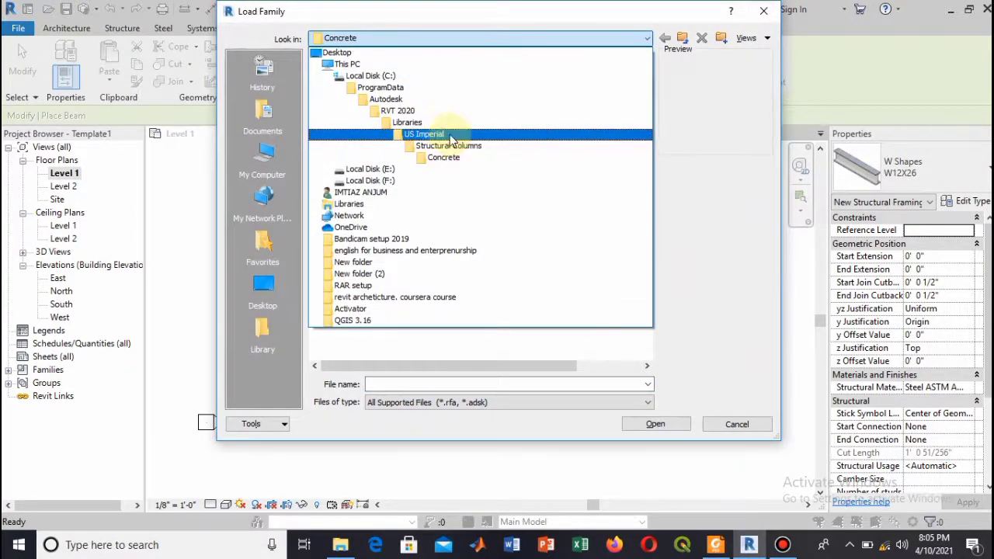
- Load Concrete-Rectangular Beam.rfa from US Imperial > Structural Framing > Concrete
double_click(424, 133)
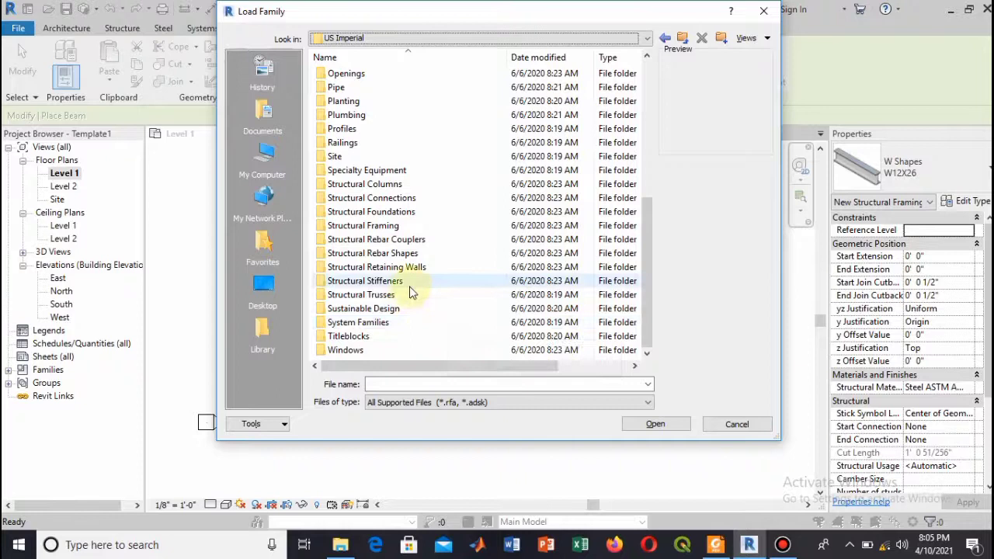
mouse_move(401, 247)
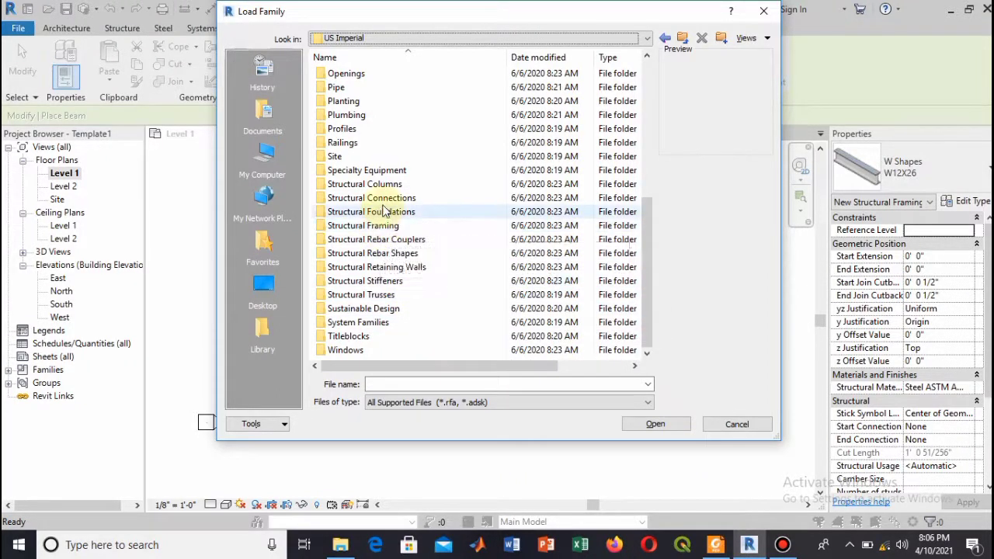
double_click(364, 225)
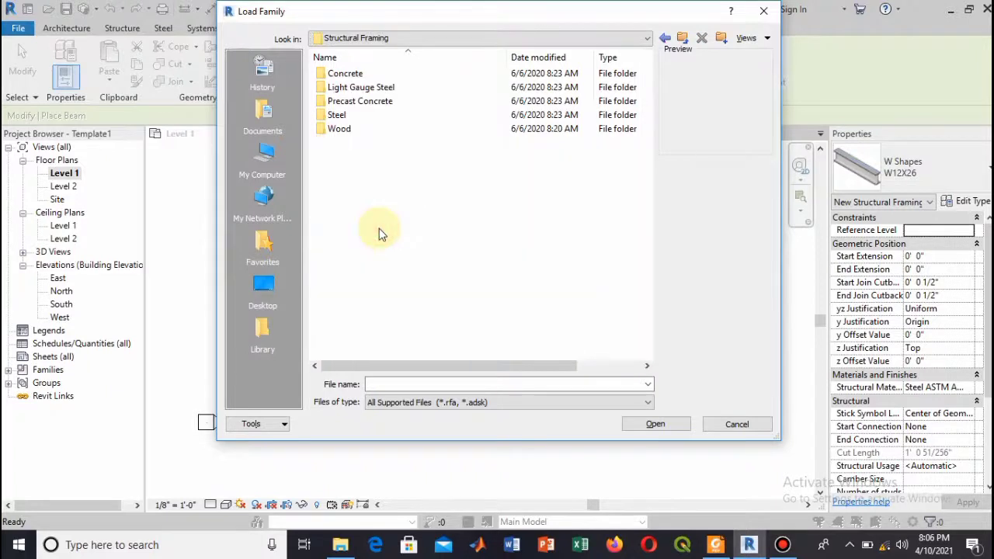
double_click(345, 73)
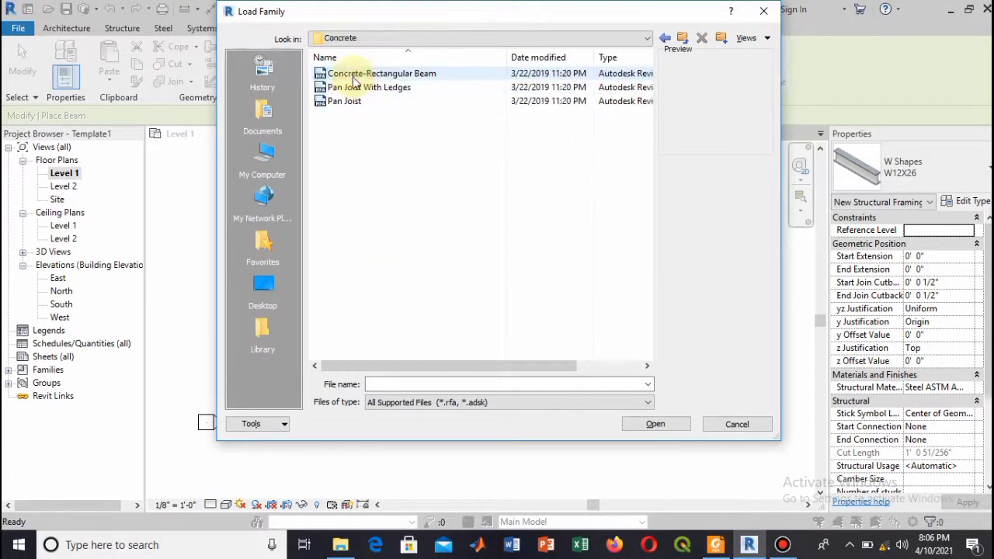
click(368, 87)
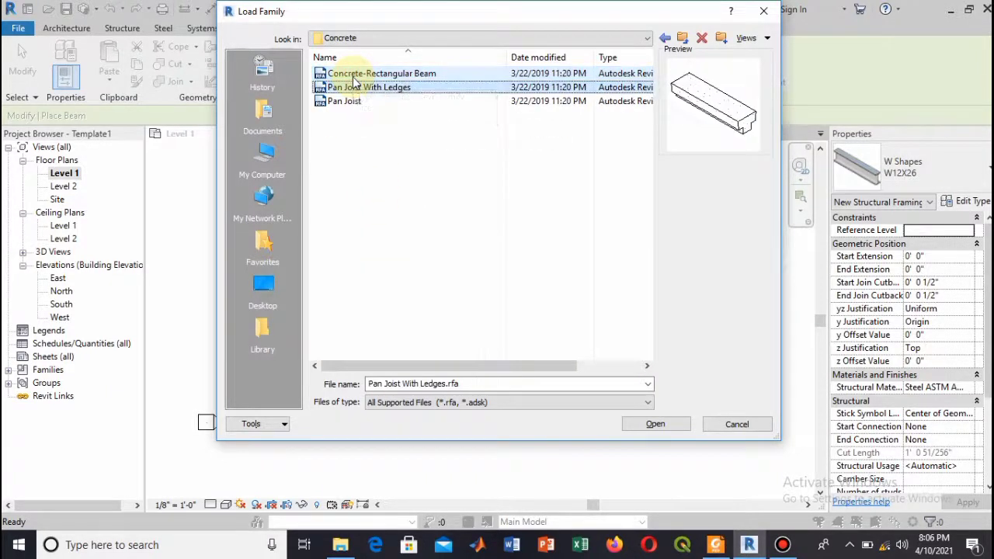
click(344, 101)
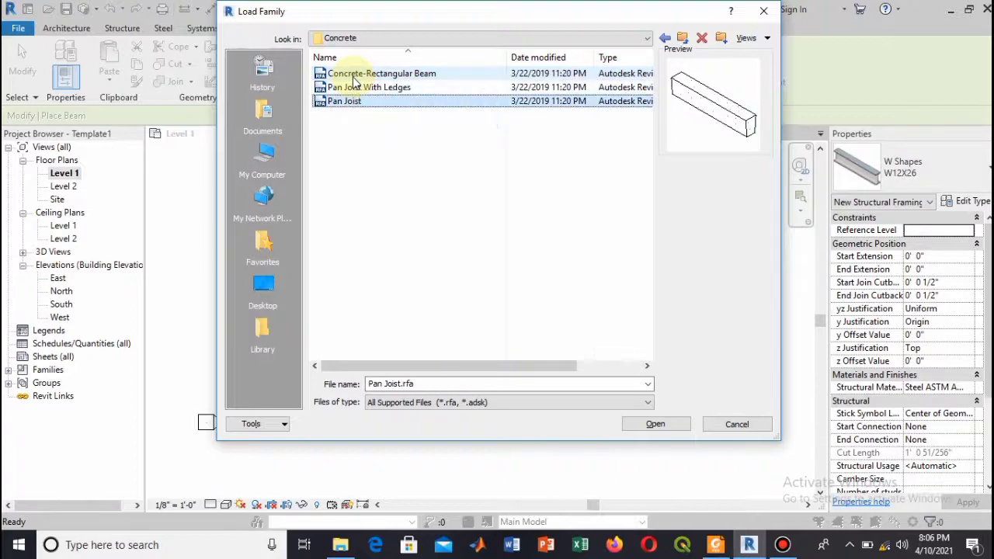
click(382, 73)
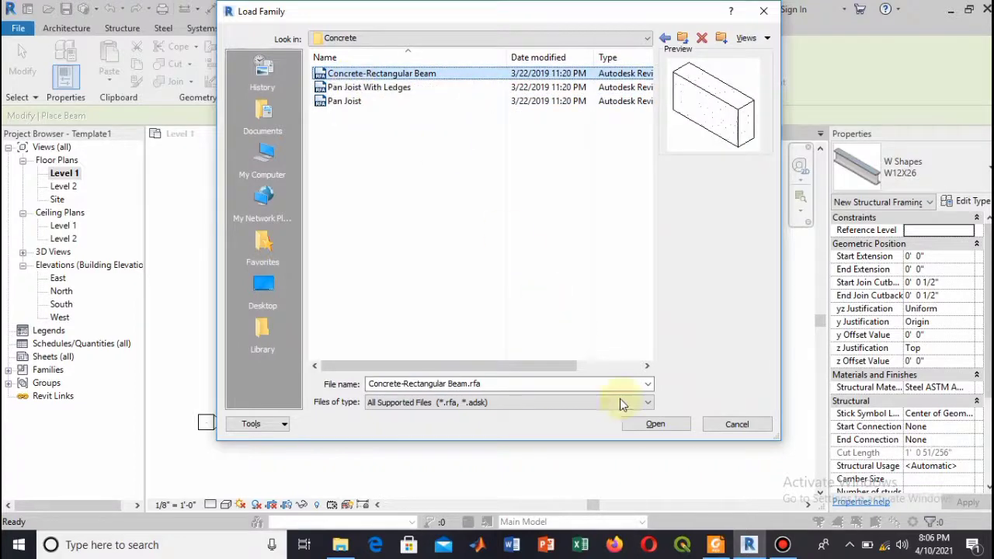
click(655, 422)
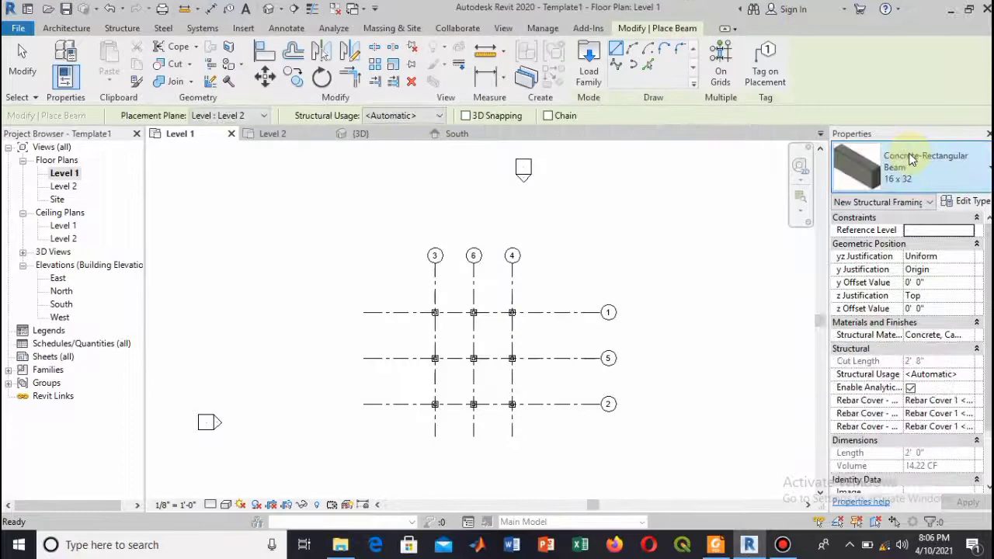
mouse_move(913, 159)
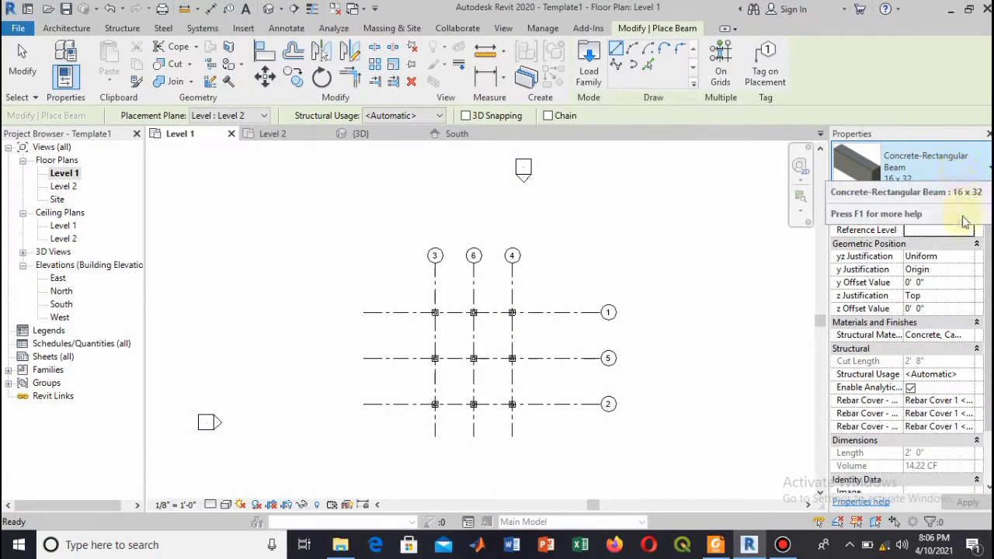
- Duplicate the beam type as 9 x 12, 9" wide by 1'0" deep, and accept it
click(965, 202)
text(1)
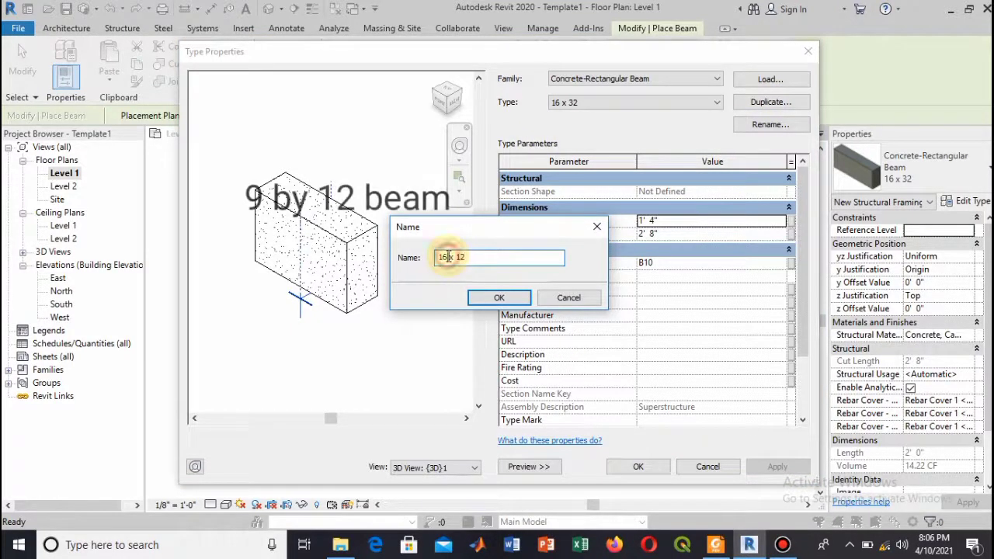
text(9 x 12)
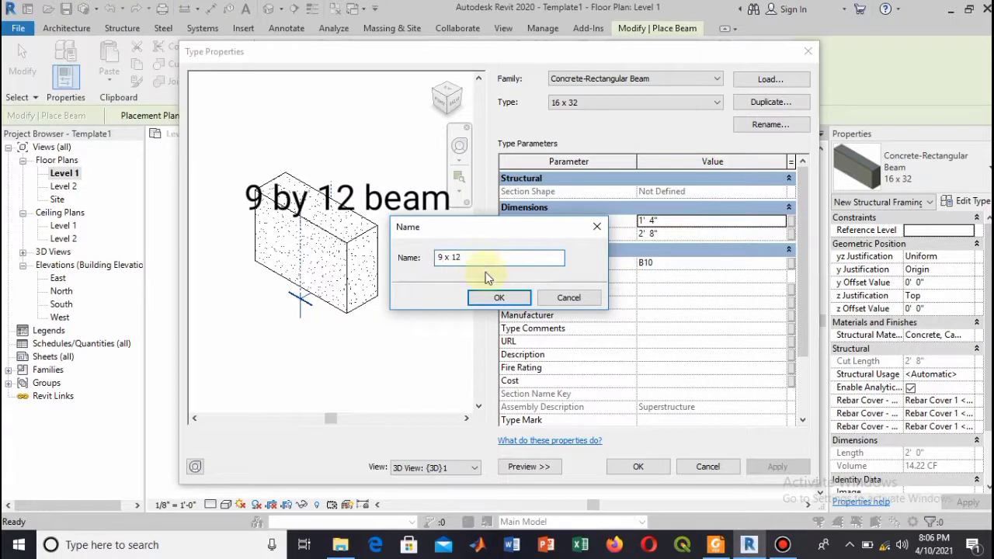
click(498, 298)
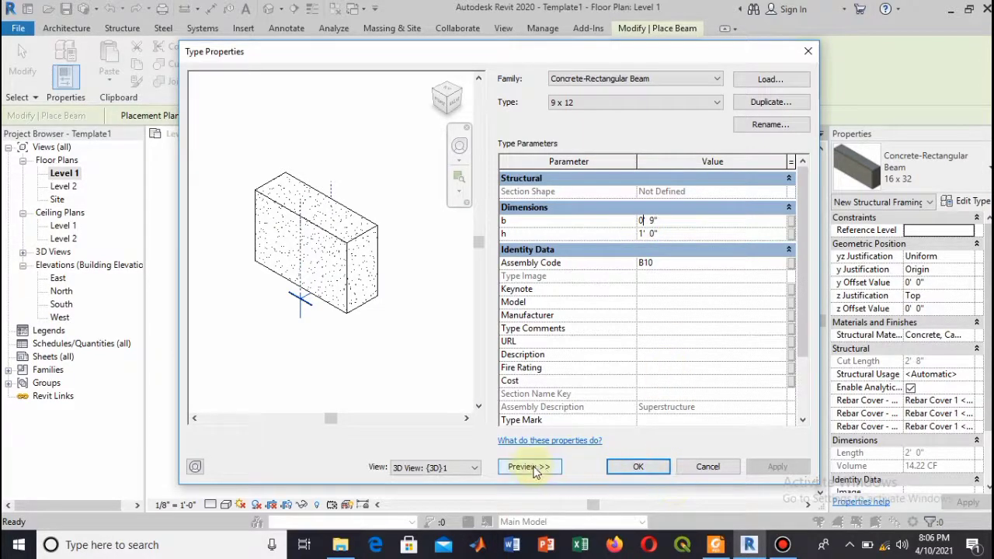
click(530, 466)
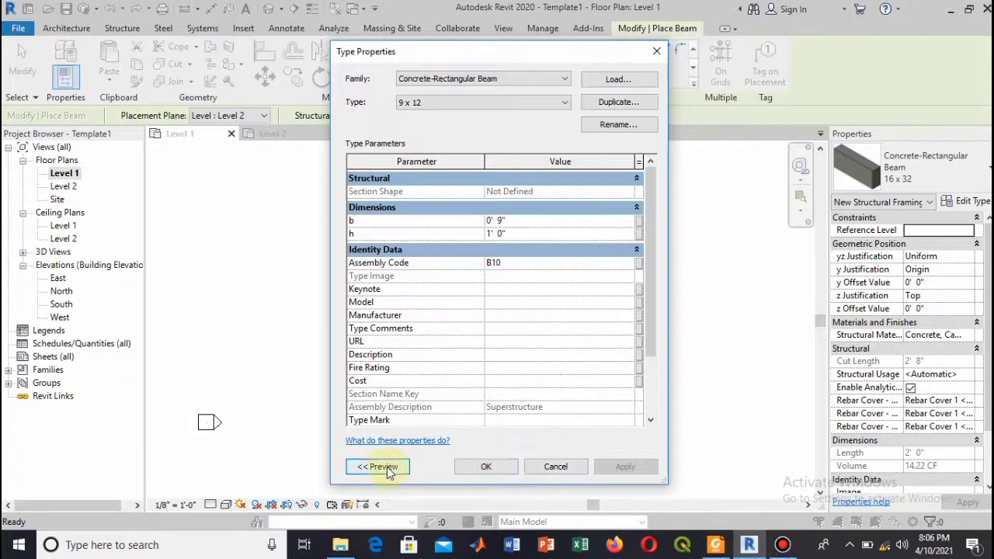
click(376, 466)
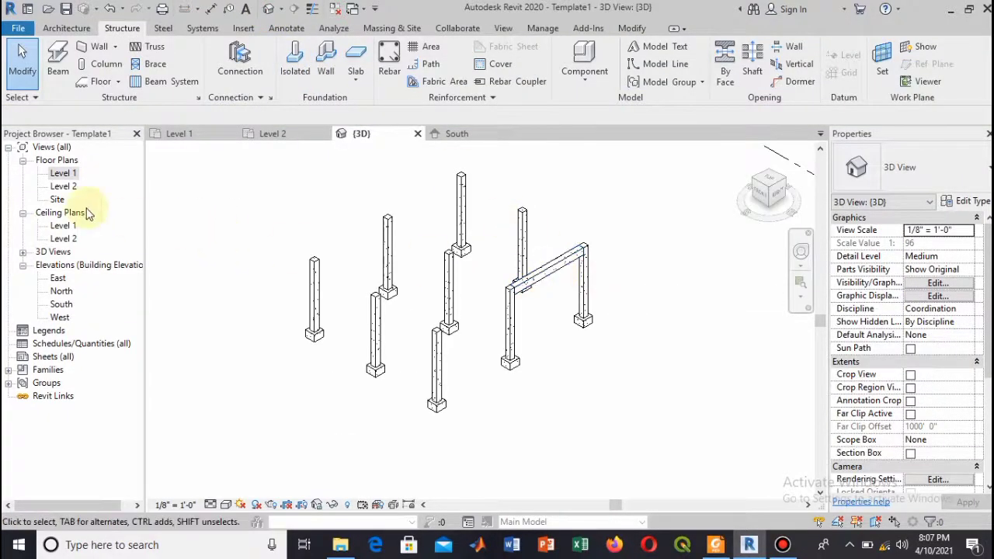
double_click(63, 172)
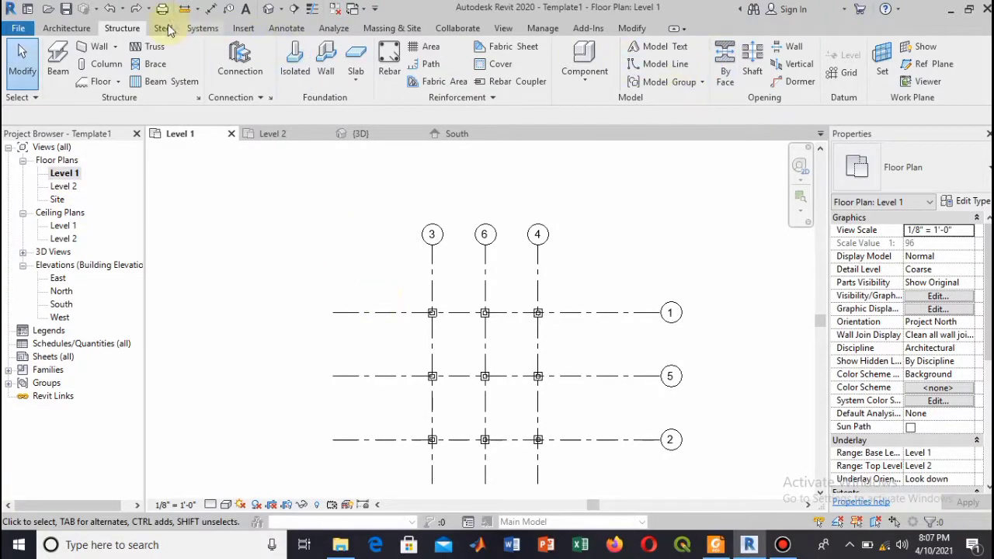
- Place 9 x 12 beams on all grid lines and view them in the Level 2 plan
click(57, 59)
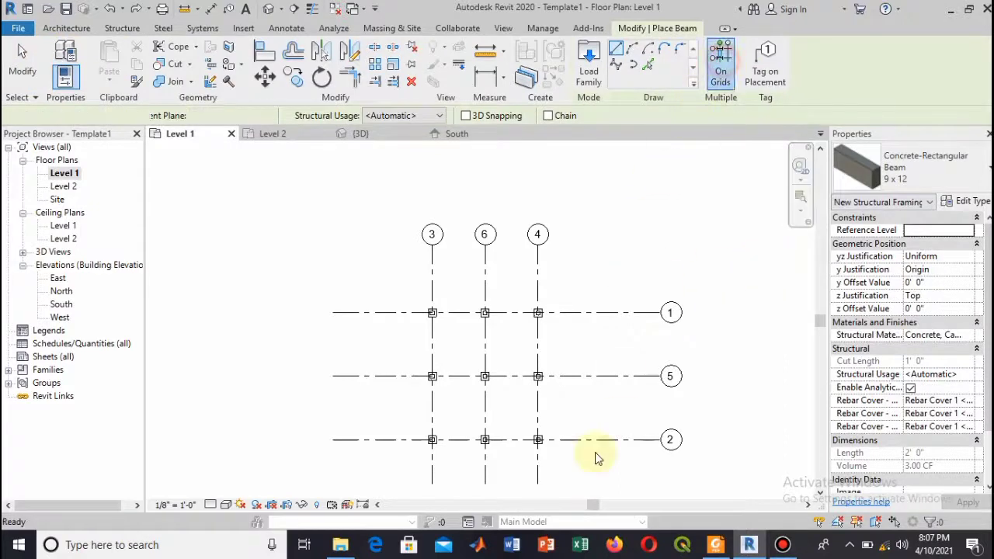
click(720, 65)
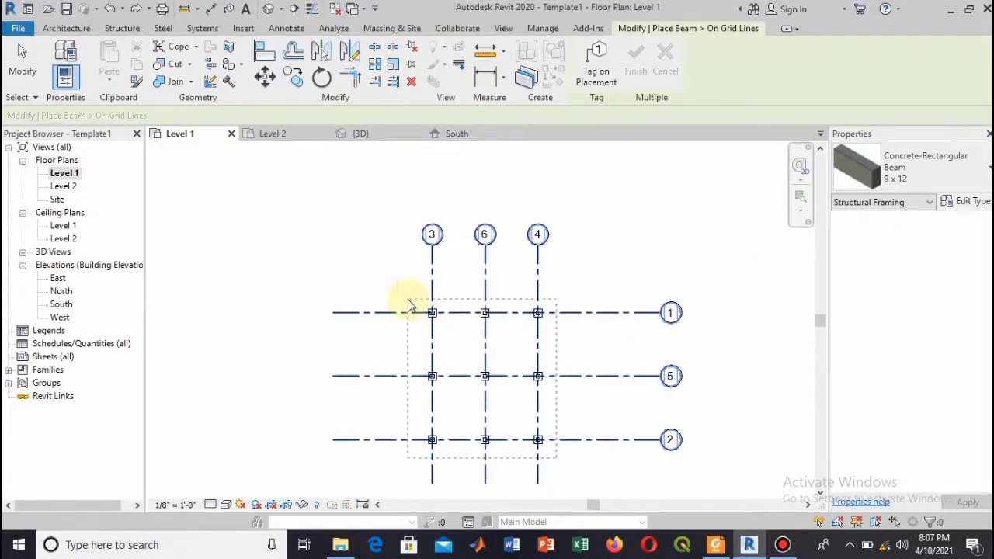
click(635, 59)
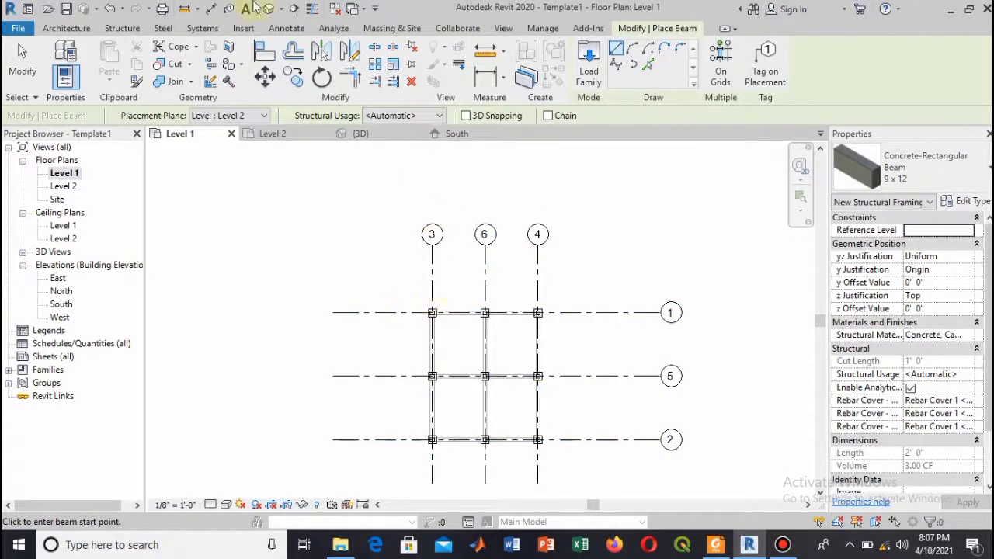
click(360, 133)
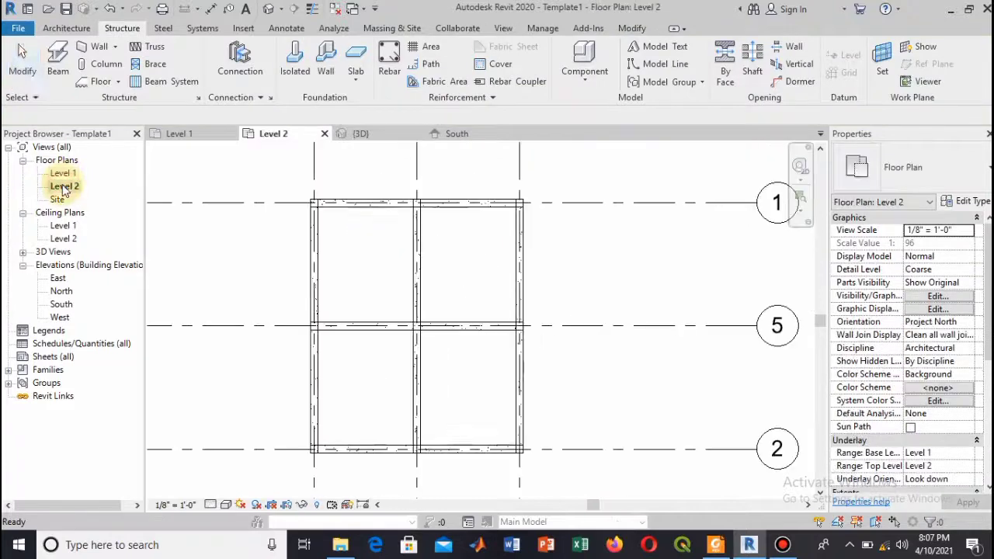
- Switch to the {3D} view to show footings, columns and 9x12 beams together
click(450, 324)
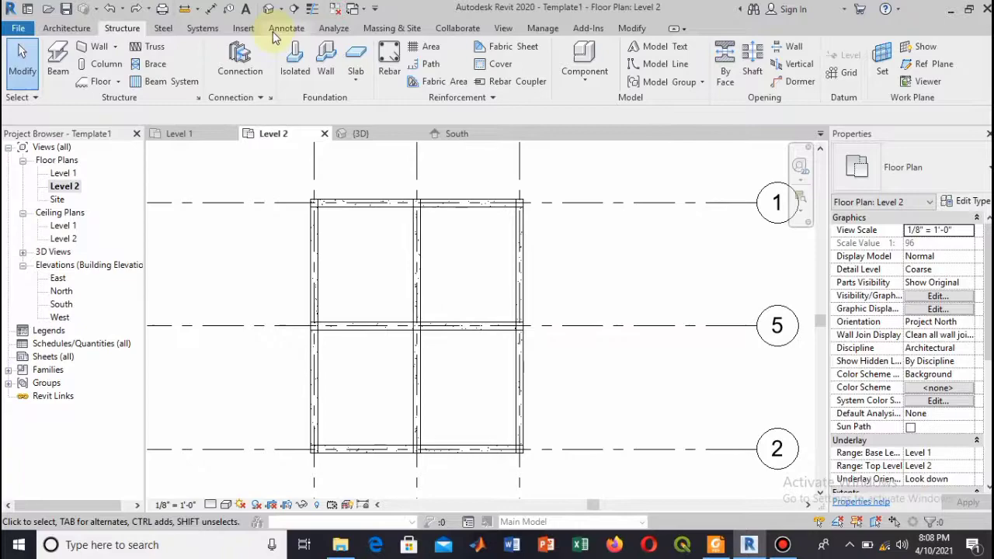
click(360, 133)
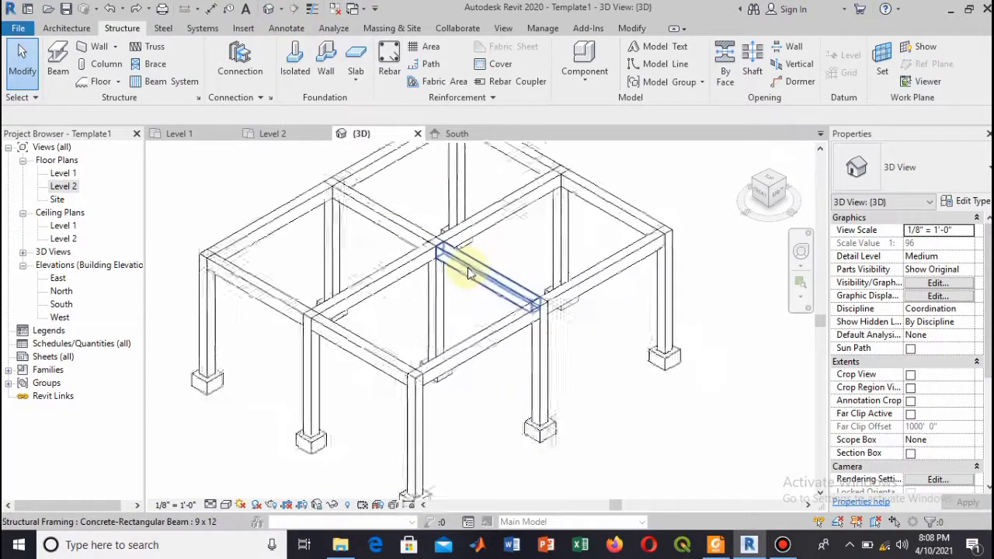